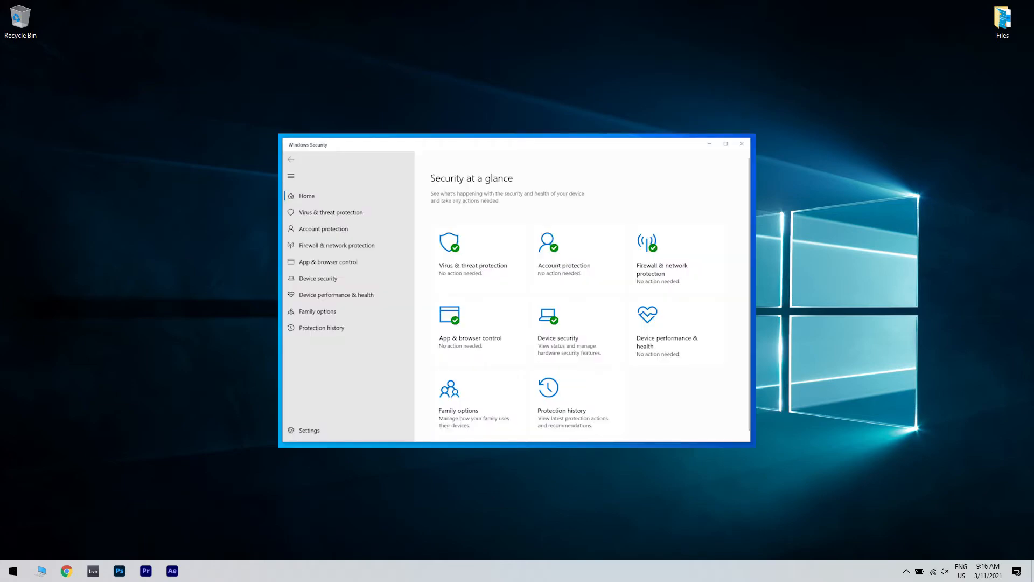
Turn Windows Defender real-time protection off via Virus & threat protection settings
{"action": "left_click", "coordinate": [330, 211]}
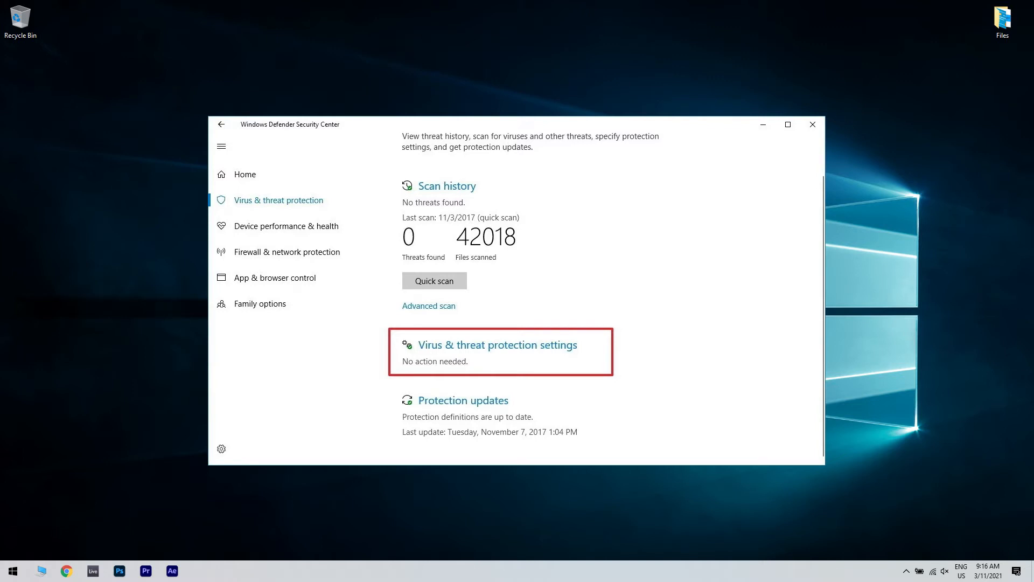
{"action": "left_click", "coordinate": [497, 344]}
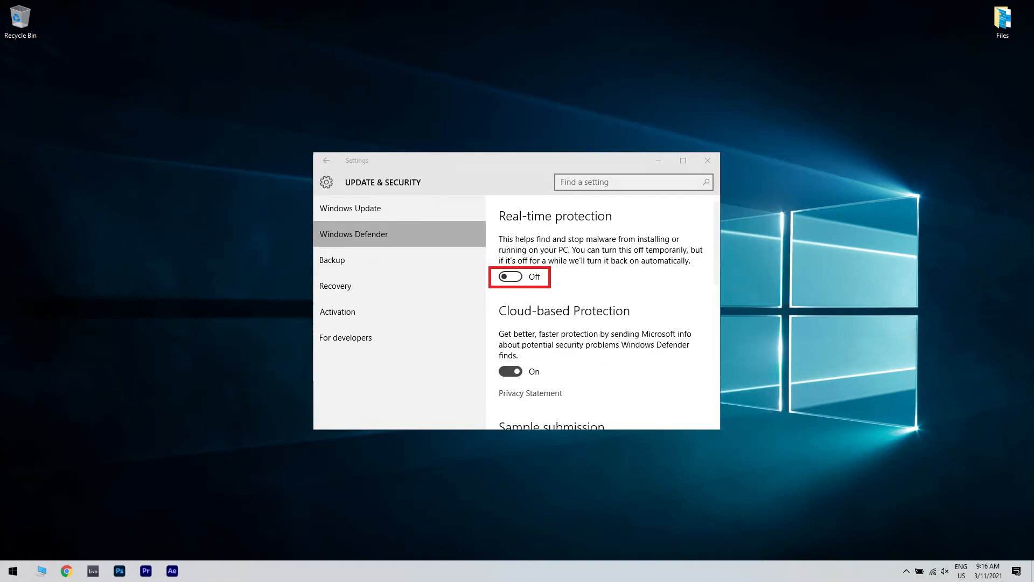
{"action": "left_click", "coordinate": [707, 161]}
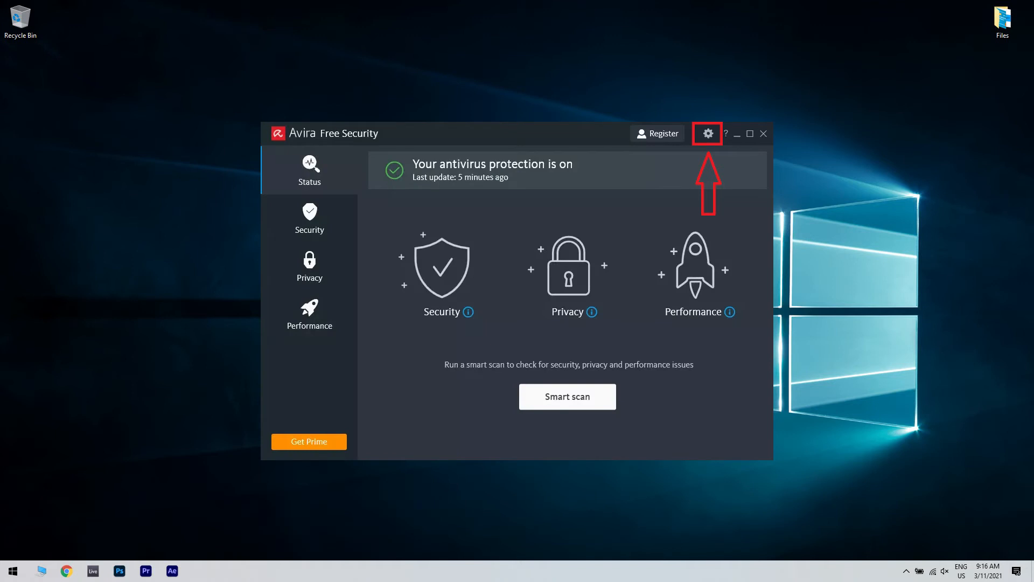
Confirm Avira Web Protection is on under Internet Protection, then close Avira
{"action": "left_click", "coordinate": [706, 132]}
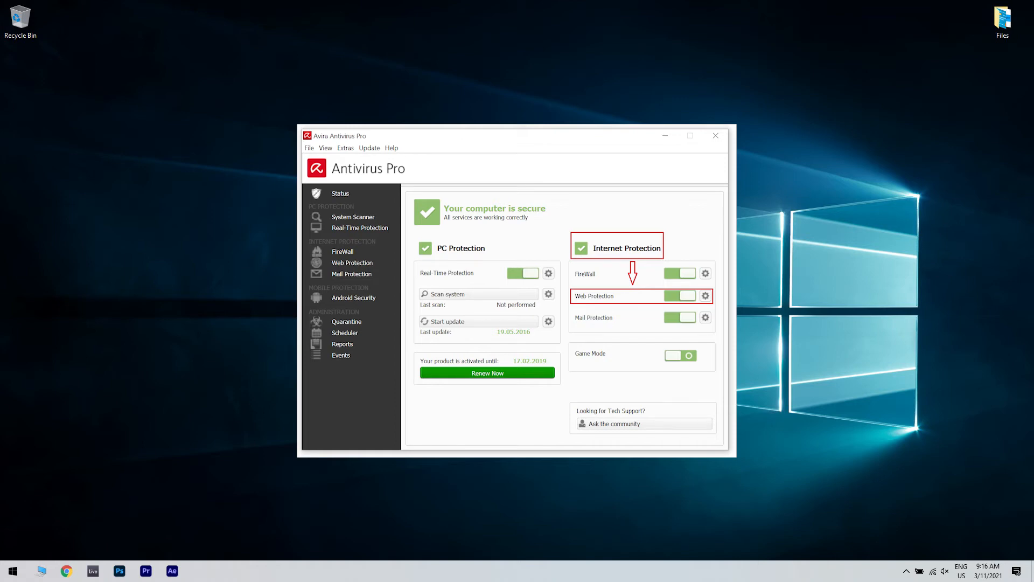
{"action": "left_click", "coordinate": [715, 135]}
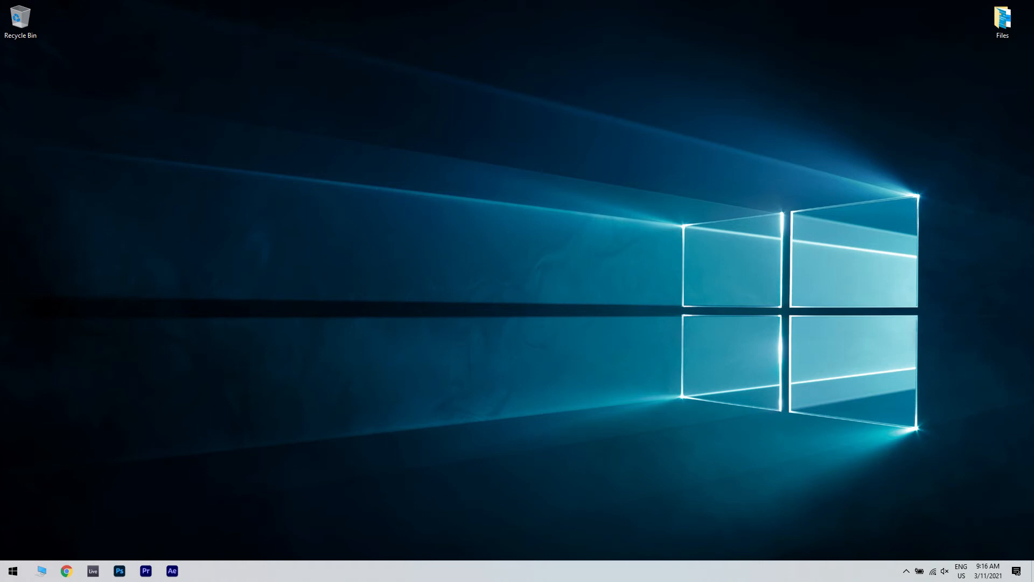
Shift-restart from the Start menu and reach Troubleshoot > Advanced options
{"action": "left_click", "coordinate": [40, 496]}
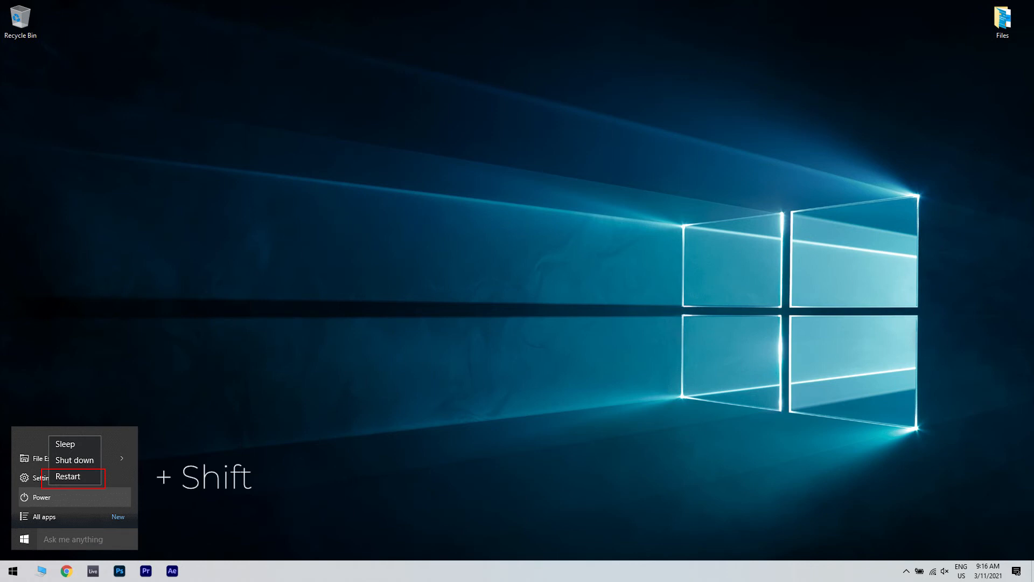
{"action": "left_click", "coordinate": [66, 476]}
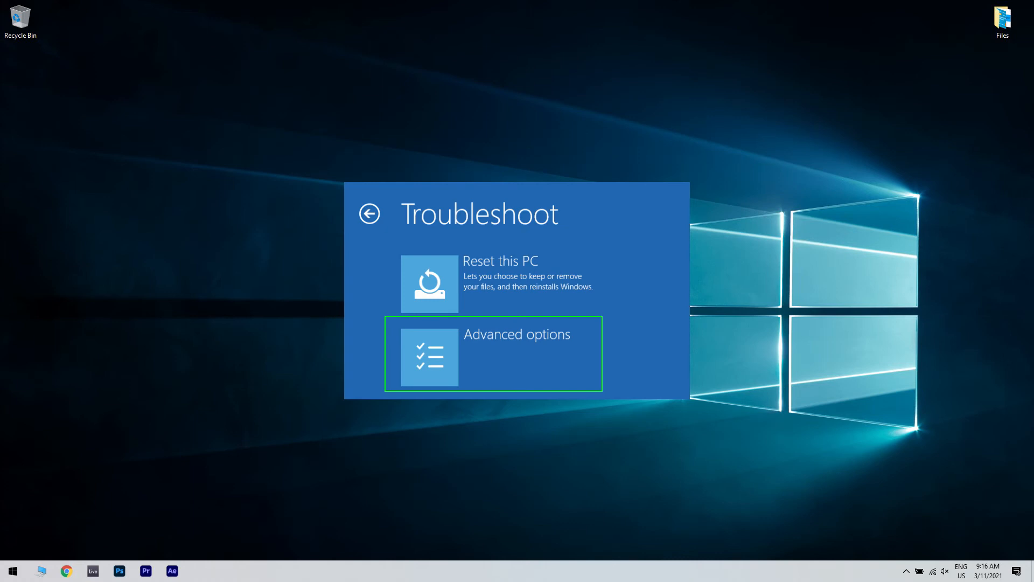
{"action": "left_click", "coordinate": [492, 353]}
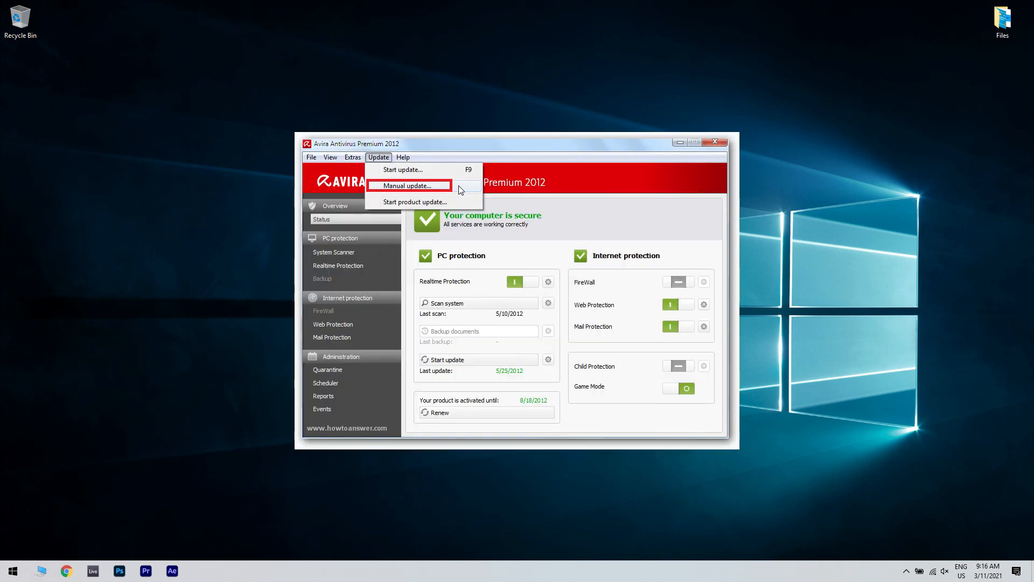
Select vdf_fusebundle.zip from the install folder for Avira's manual update
{"action": "left_click", "coordinate": [408, 185]}
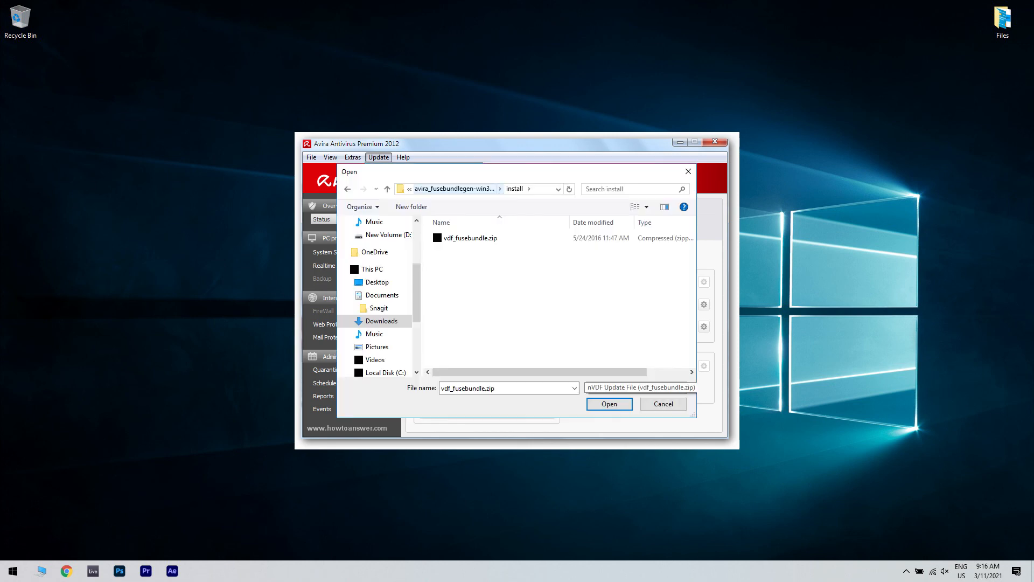